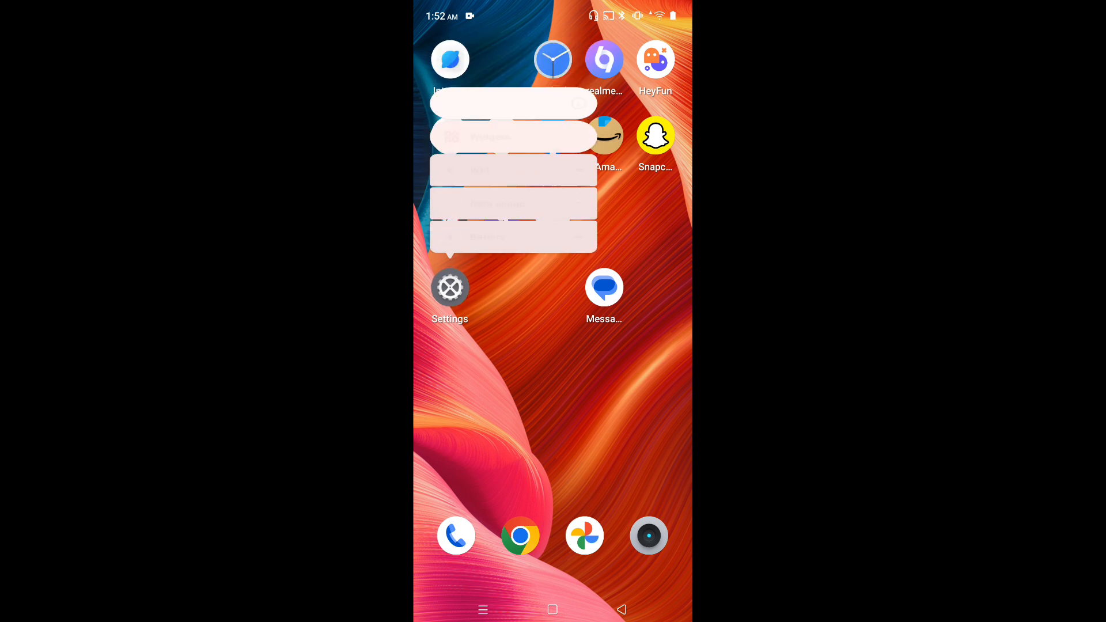
# - Launch Settings from the home screen and scroll down to reveal System
pyautogui.click(450, 288)
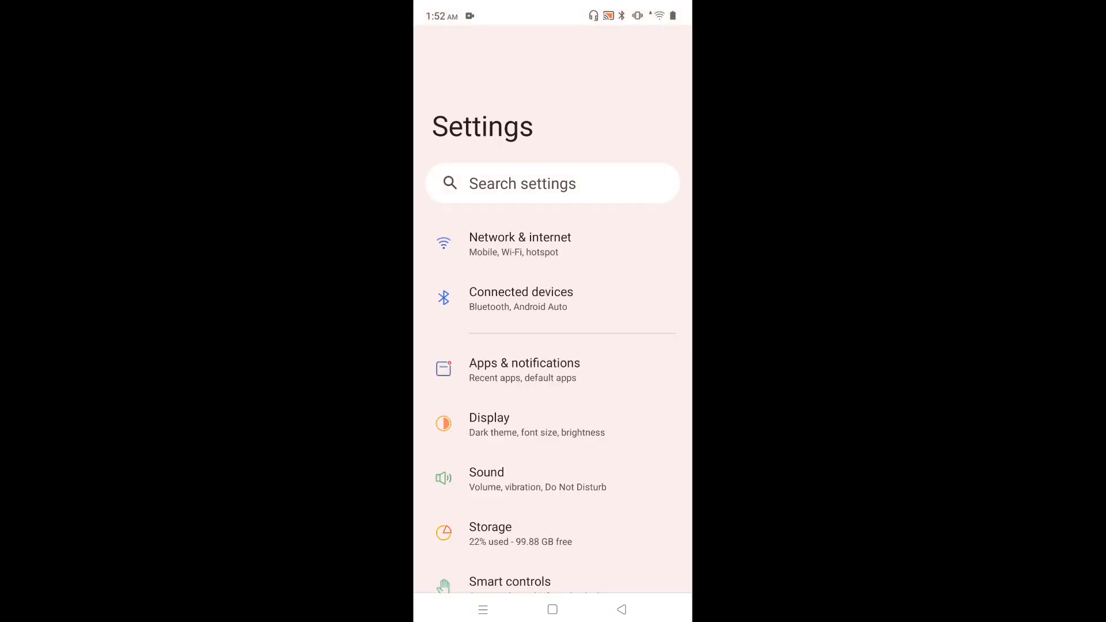
pyautogui.scroll(-3)
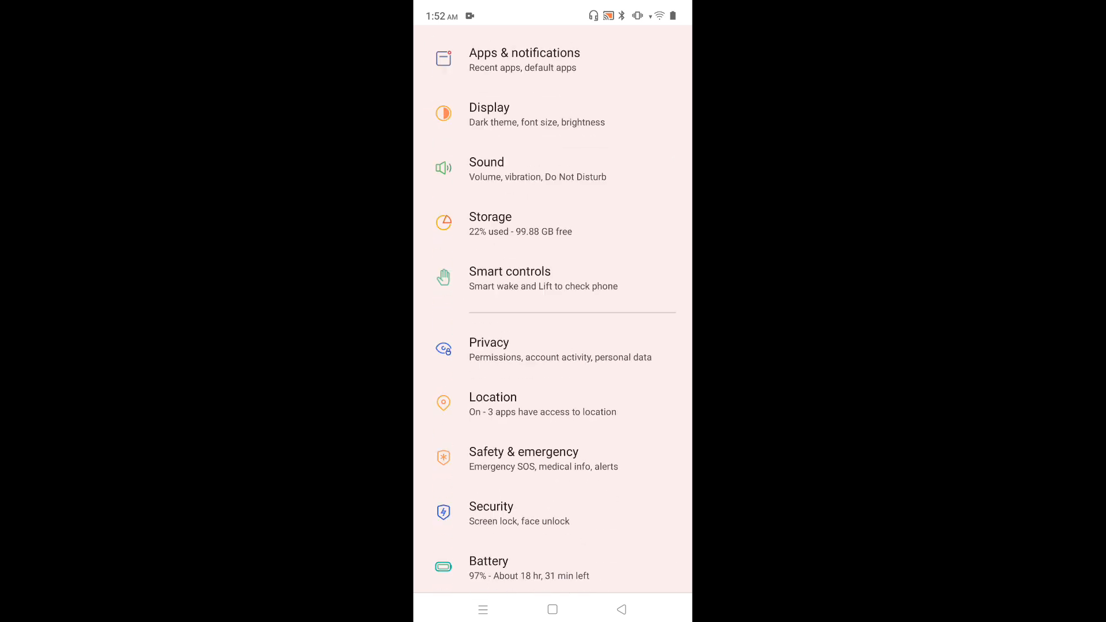
pyautogui.scroll(-3)
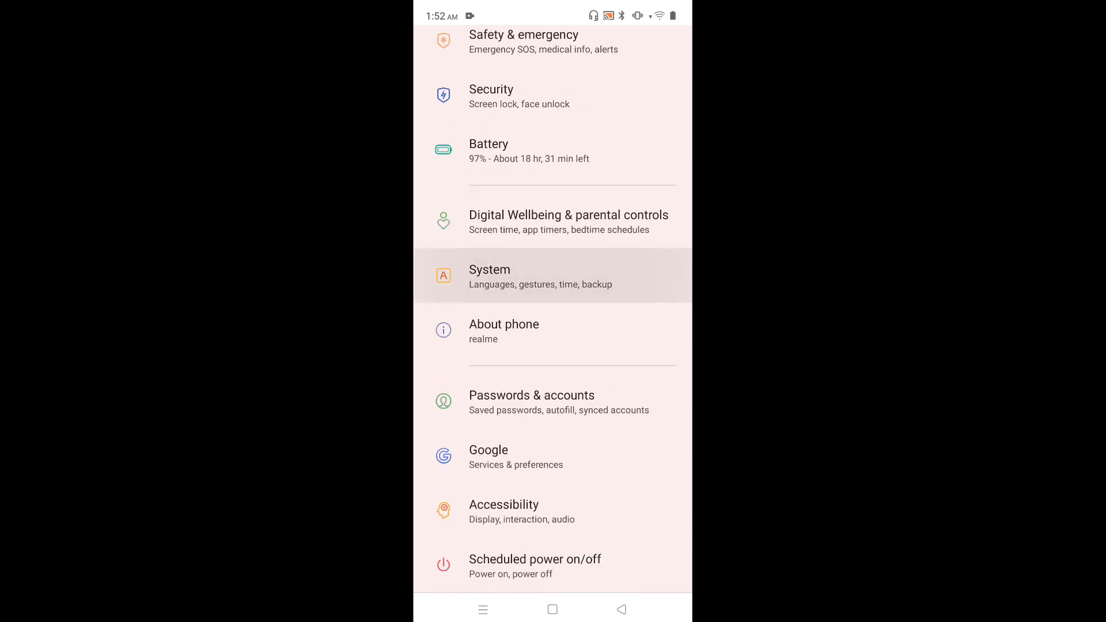
# - Go through System and Languages & input to the On-screen keyboard list
pyautogui.click(512, 276)
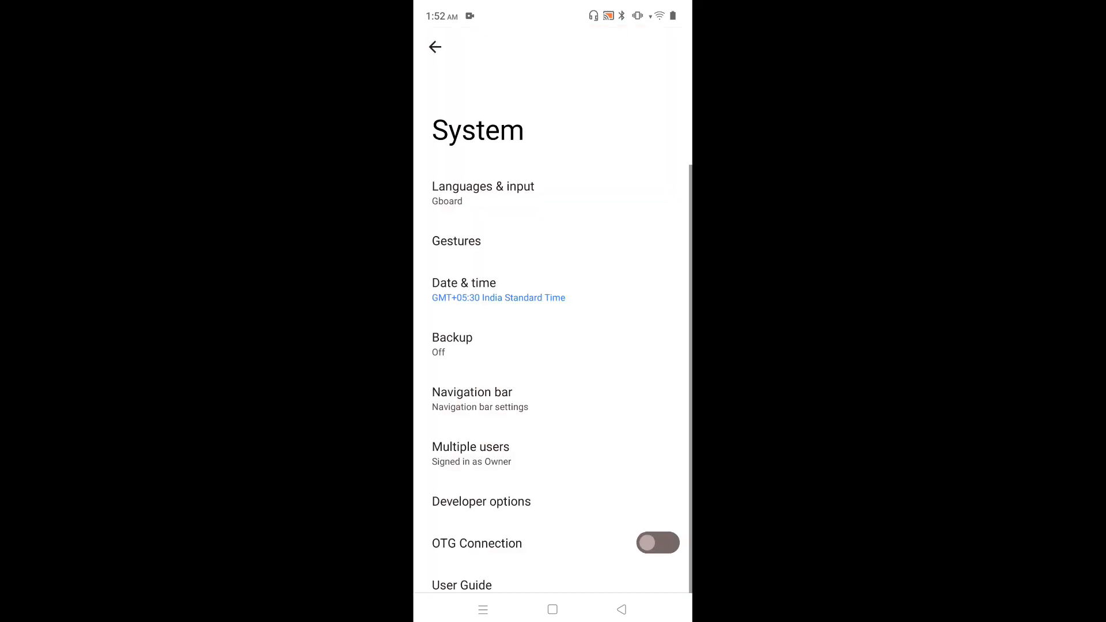
pyautogui.click(483, 192)
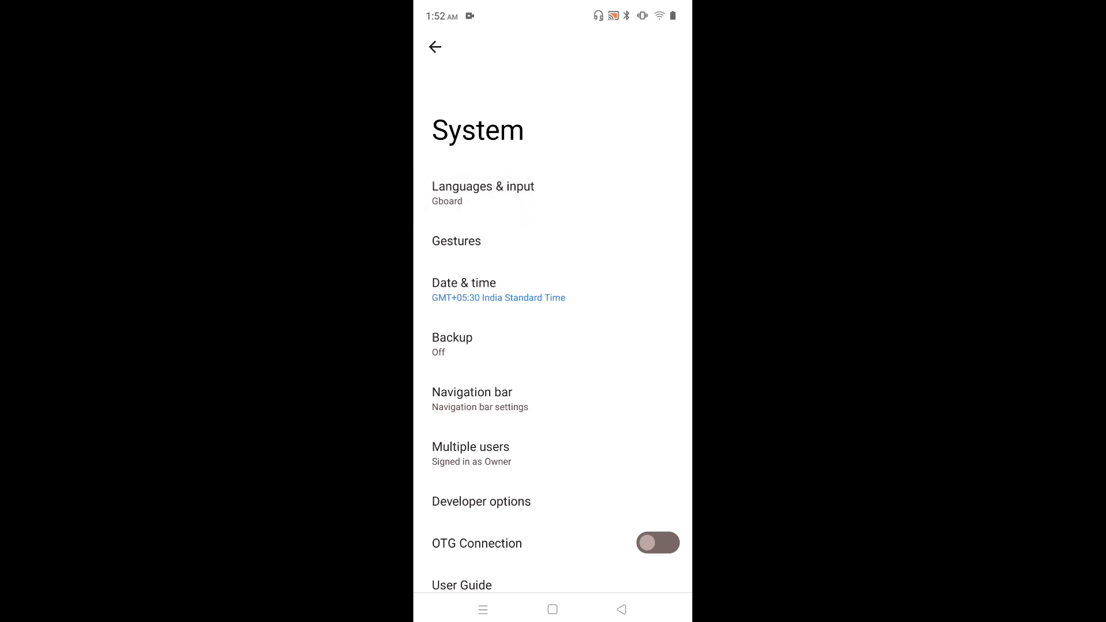
pyautogui.click(483, 186)
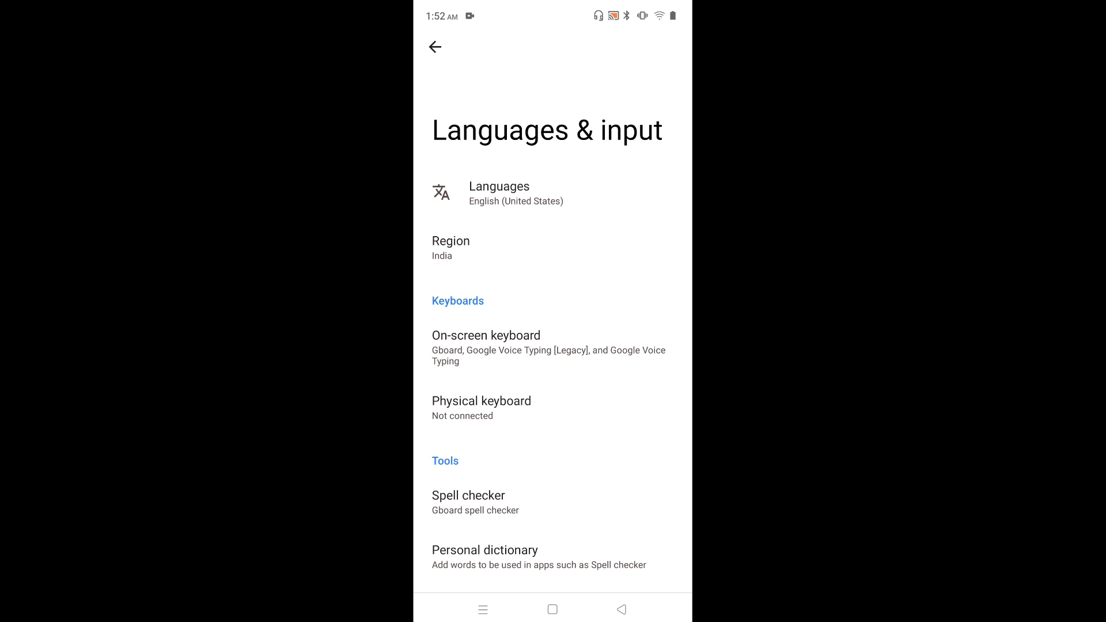
pyautogui.click(486, 347)
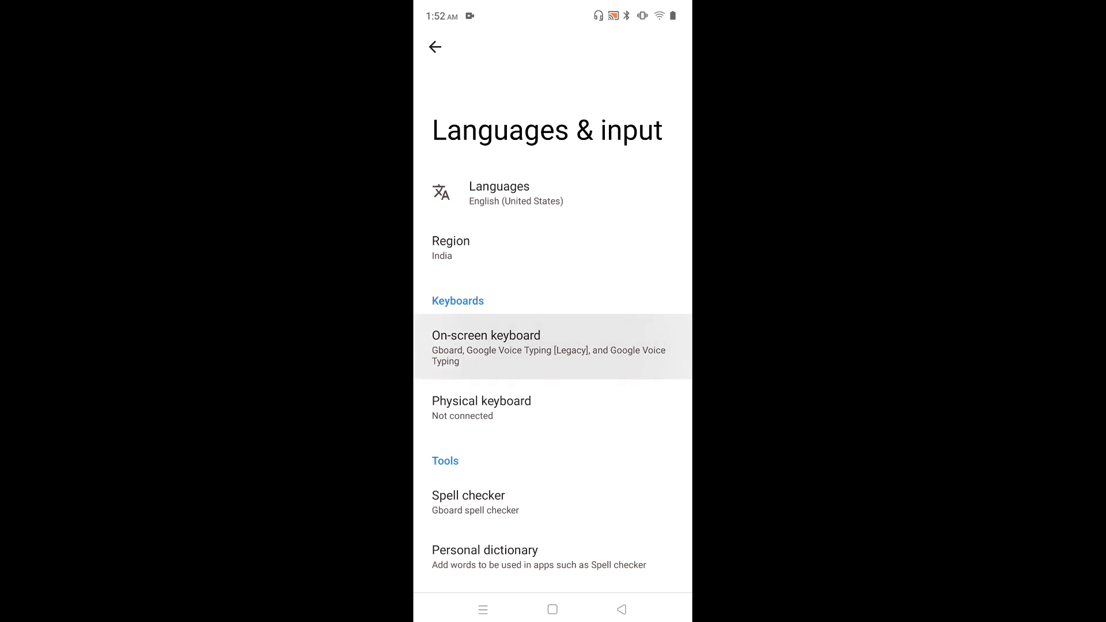
pyautogui.click(486, 347)
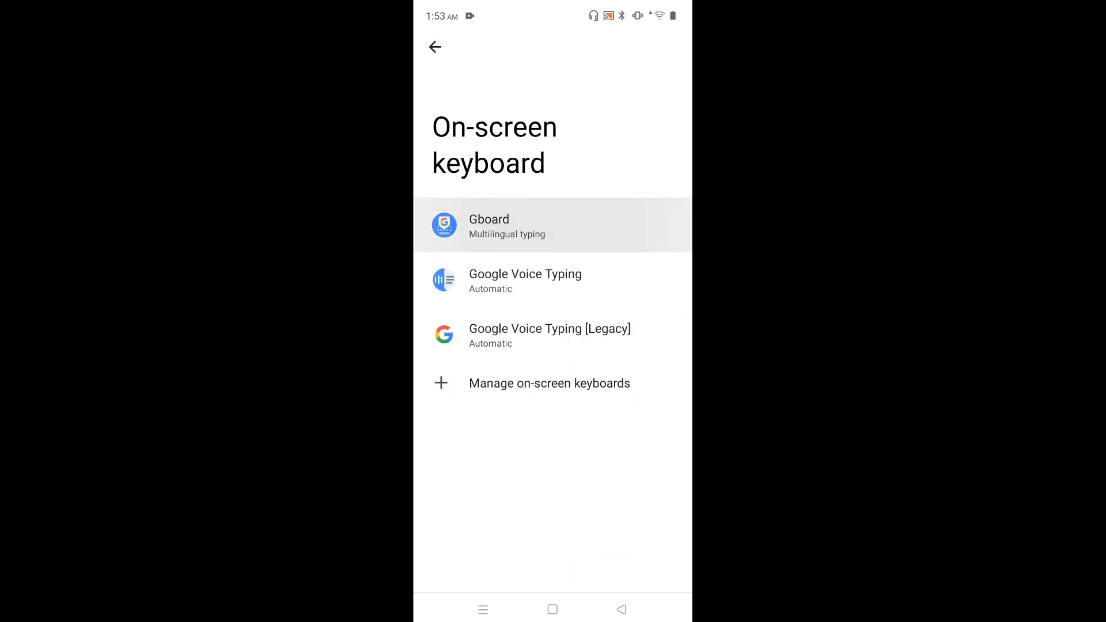
# - Open Gboard, then Privacy, and scroll to Delete learned words and data
pyautogui.click(506, 226)
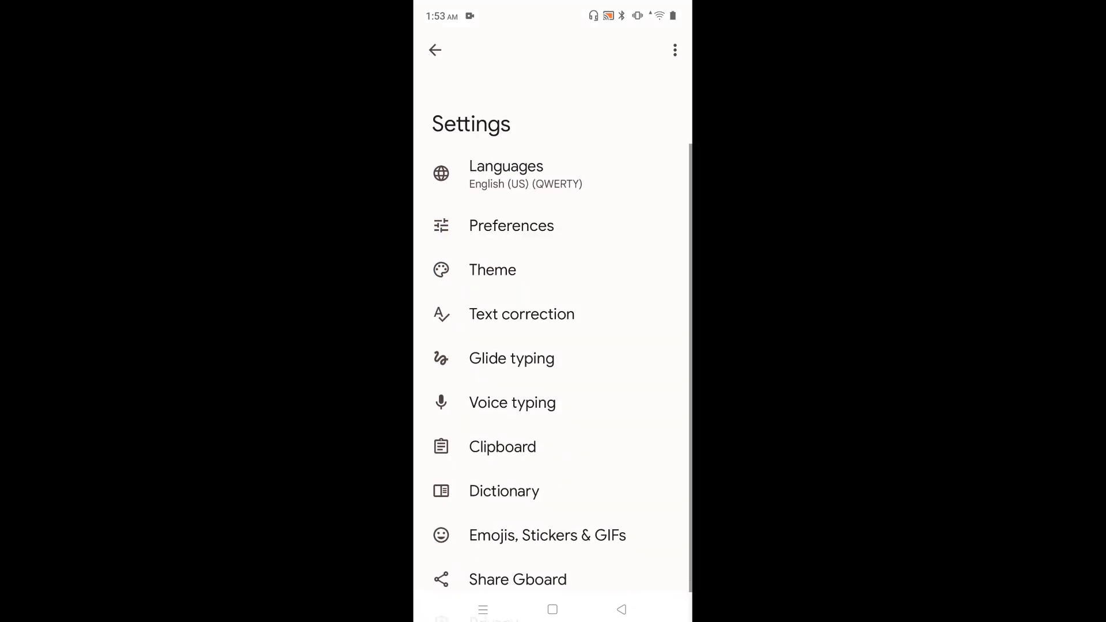
pyautogui.scroll(-3)
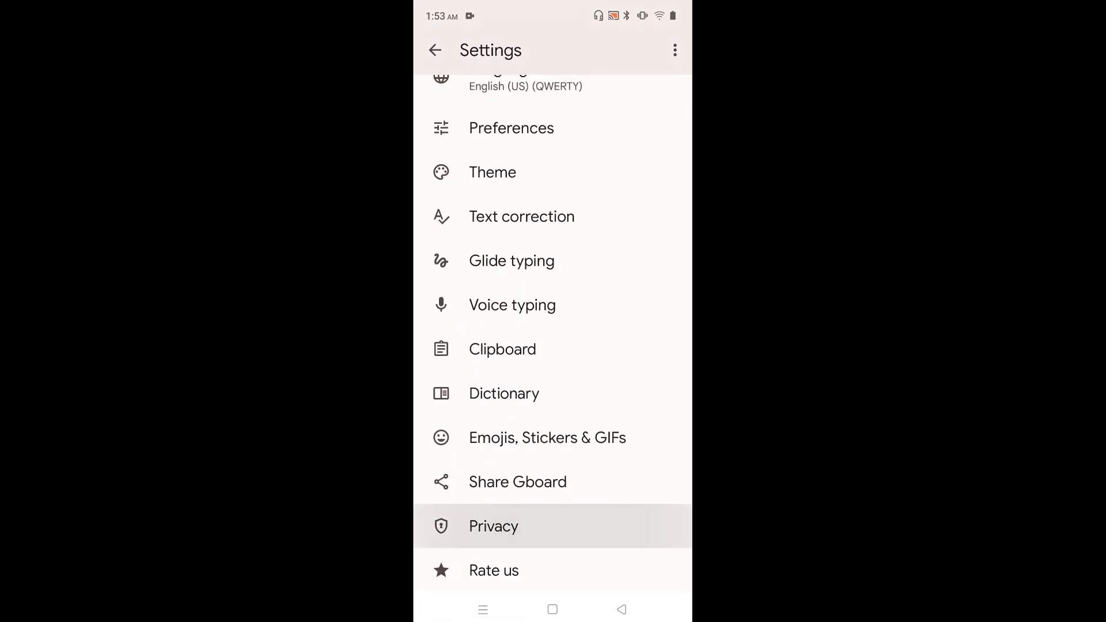
pyautogui.click(493, 526)
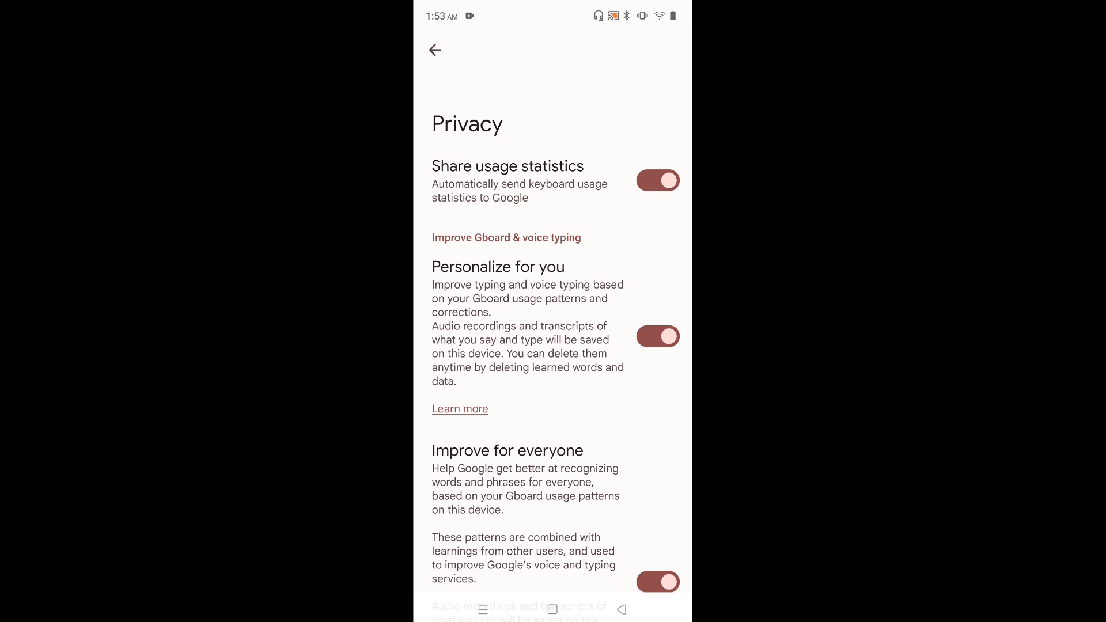
pyautogui.scroll(-3)
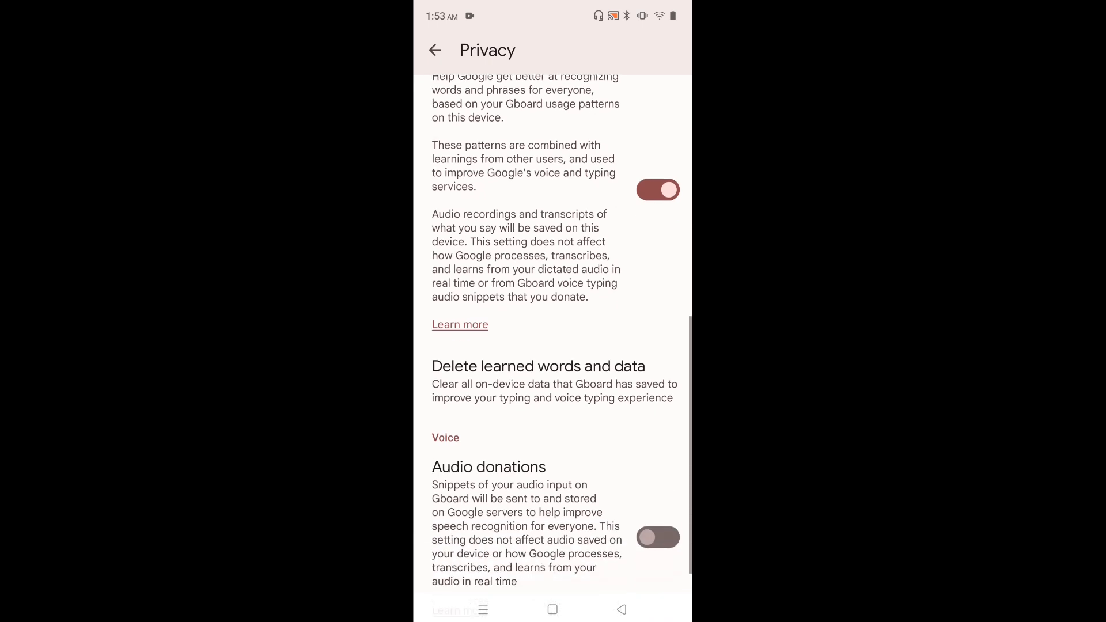
pyautogui.scroll(-3)
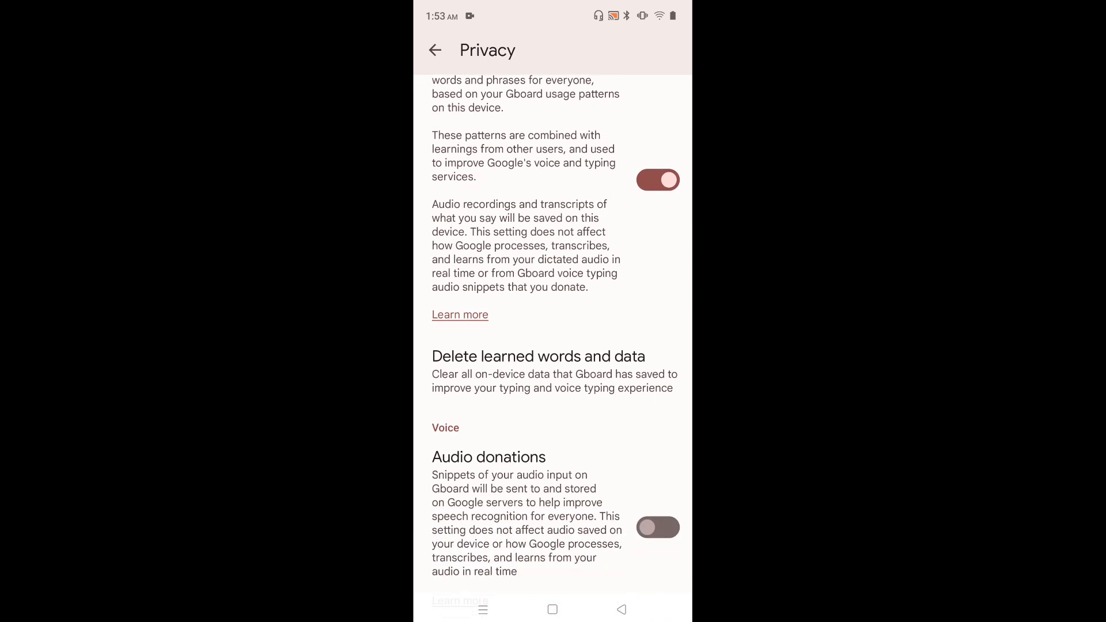
pyautogui.click(553, 372)
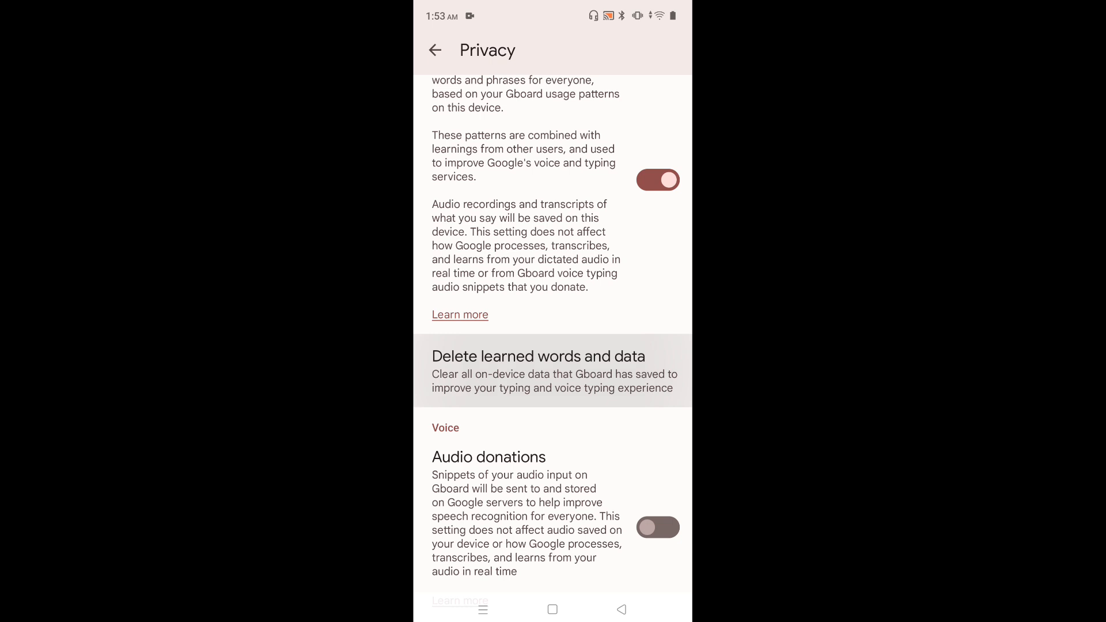
pyautogui.scroll(-3)
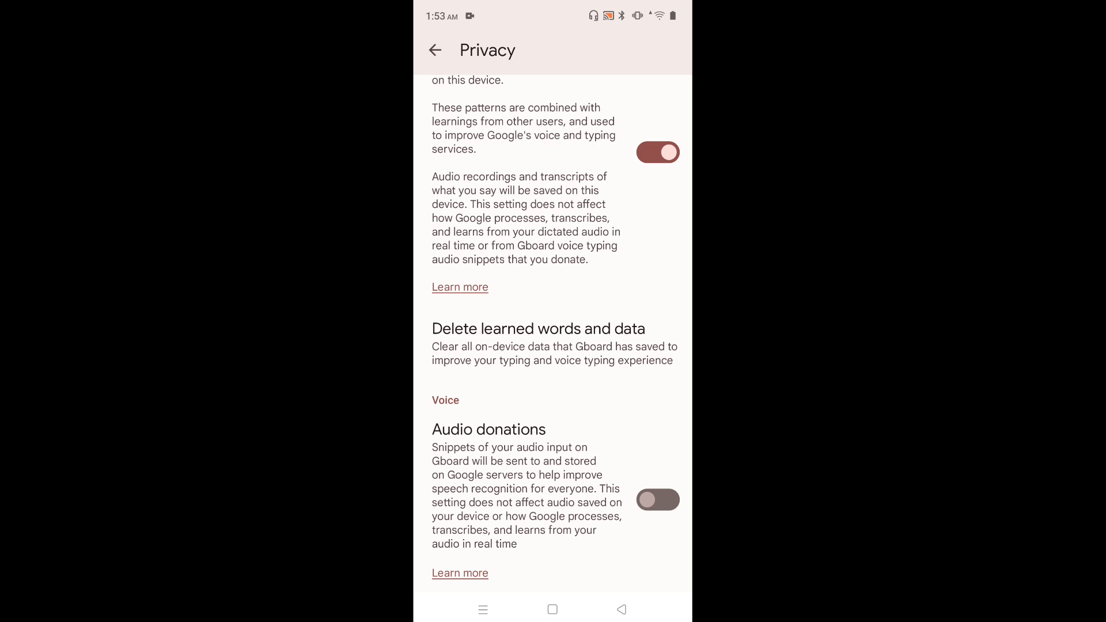
pyautogui.click(552, 344)
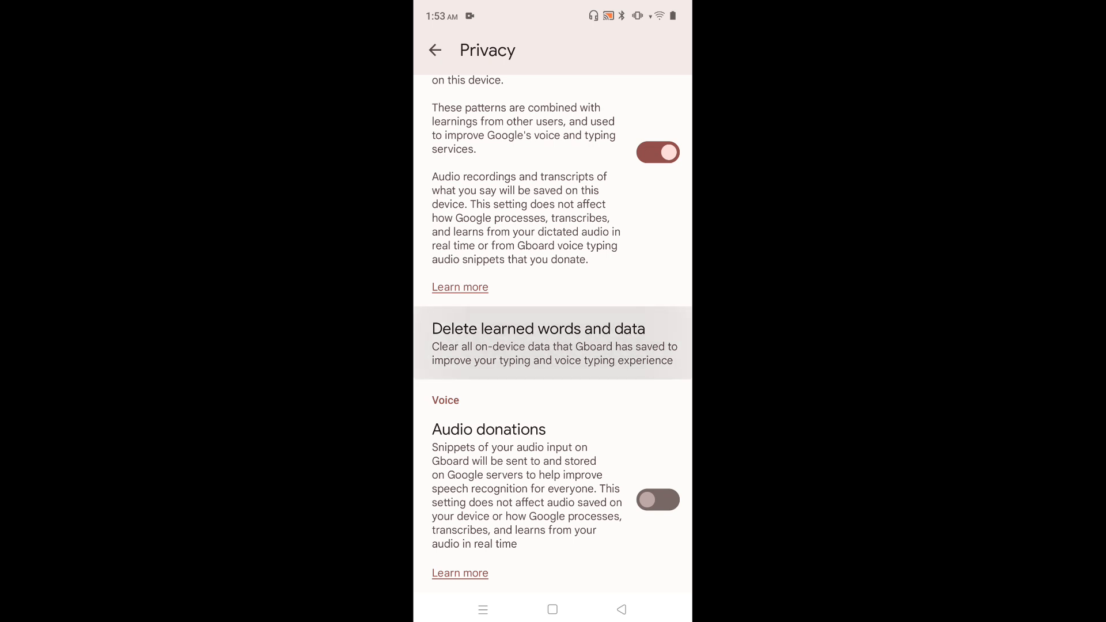
pyautogui.click(538, 329)
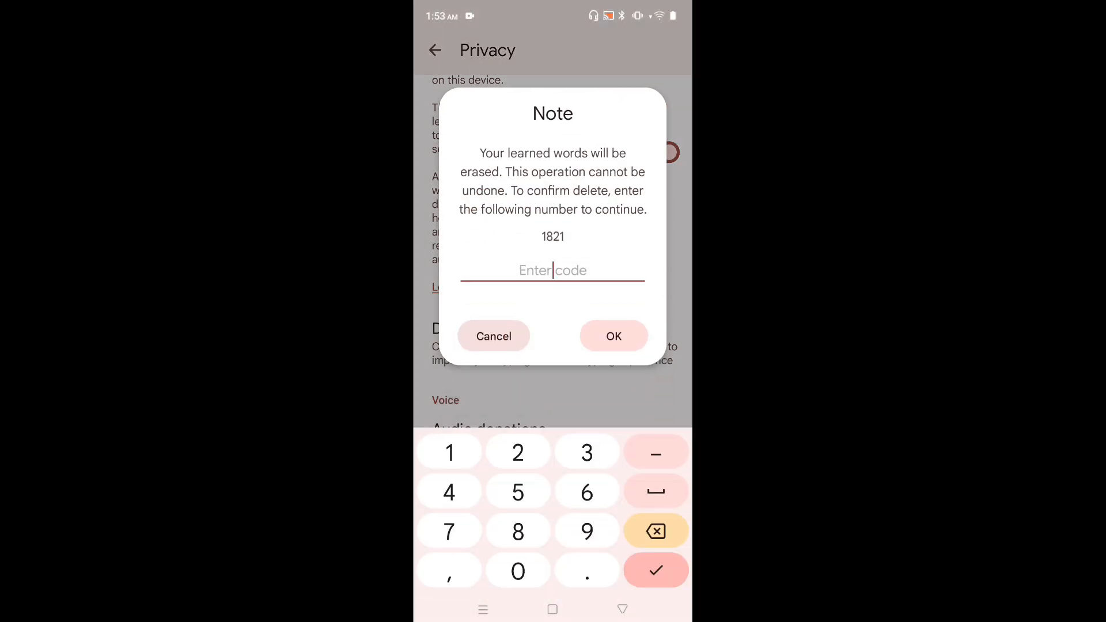
pyautogui.write('1821')
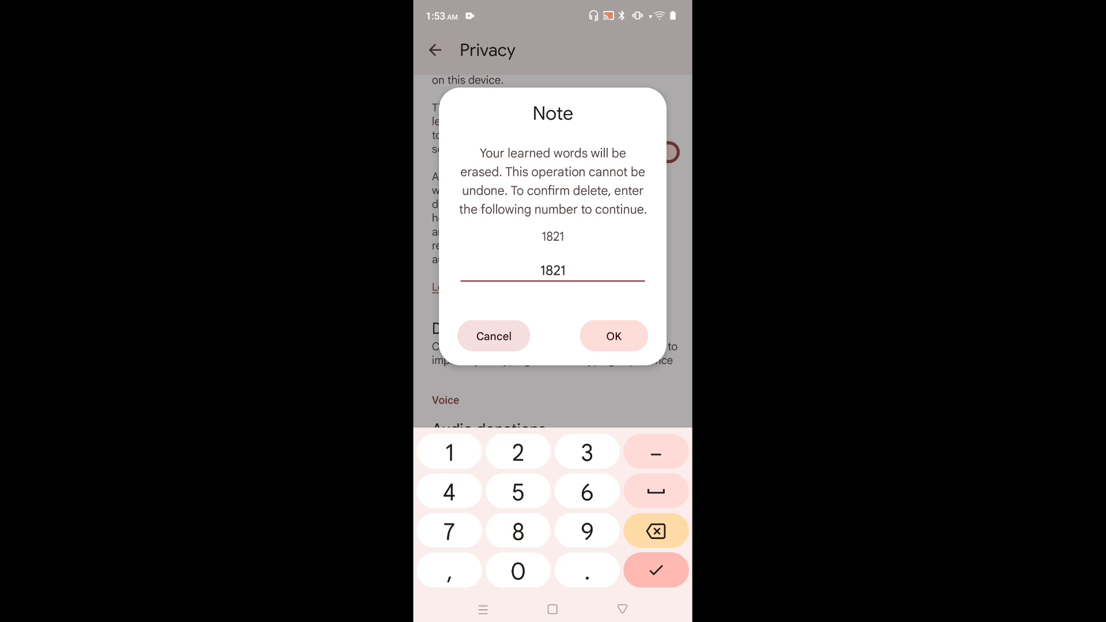
pyautogui.click(614, 335)
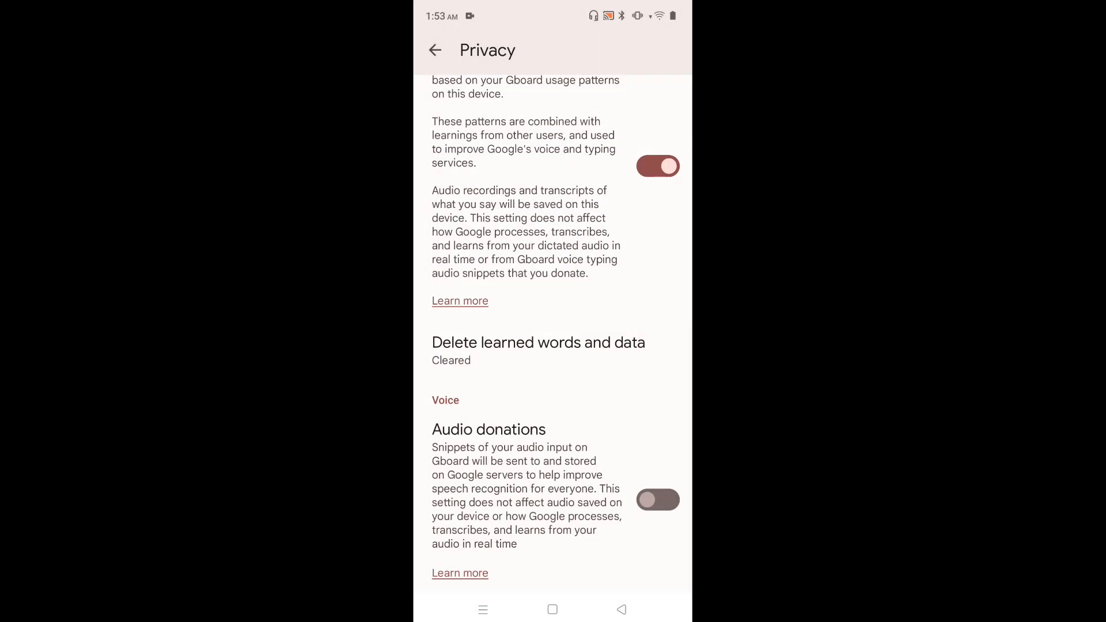